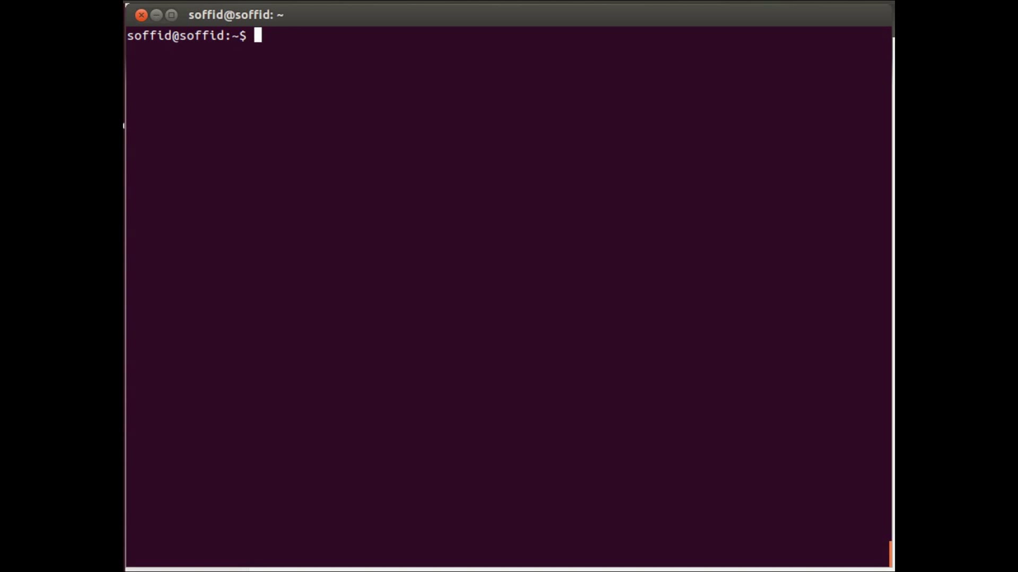
# Log into MySQL as root with mysql -u root -p and the password
pyautogui.write('mysql')
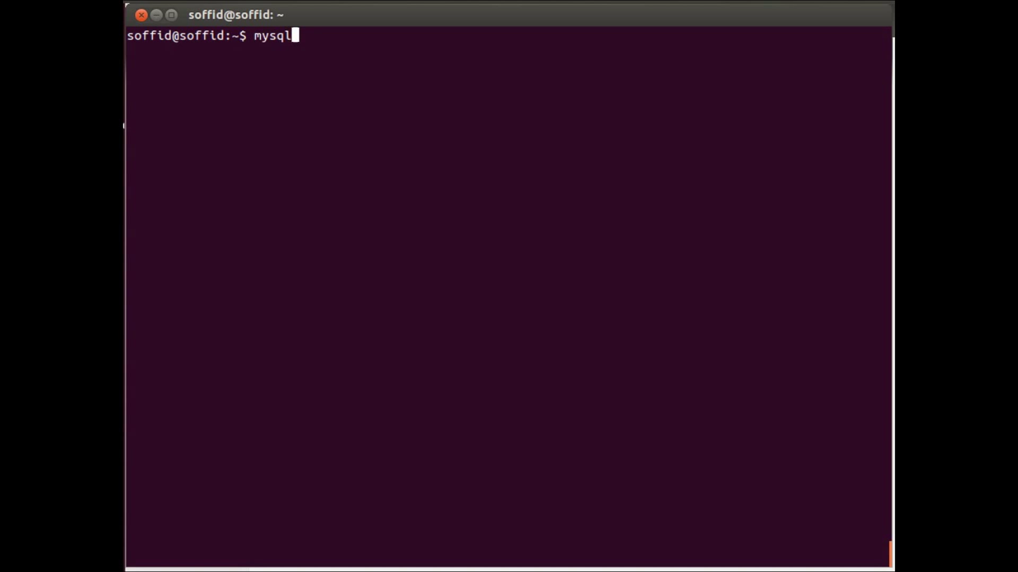
pyautogui.write('-u root')
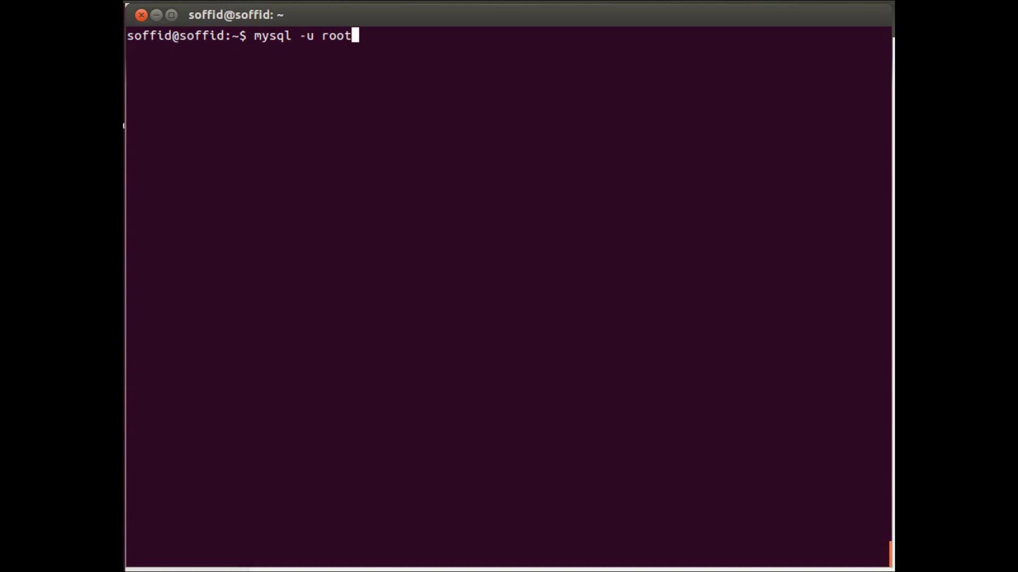
pyautogui.write('-p')
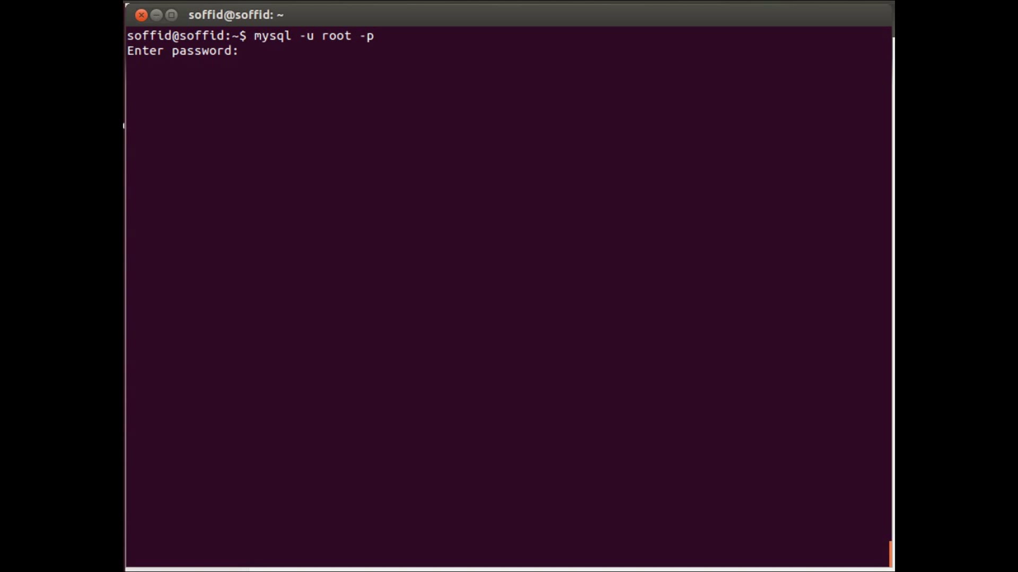
pyautogui.write('gran')
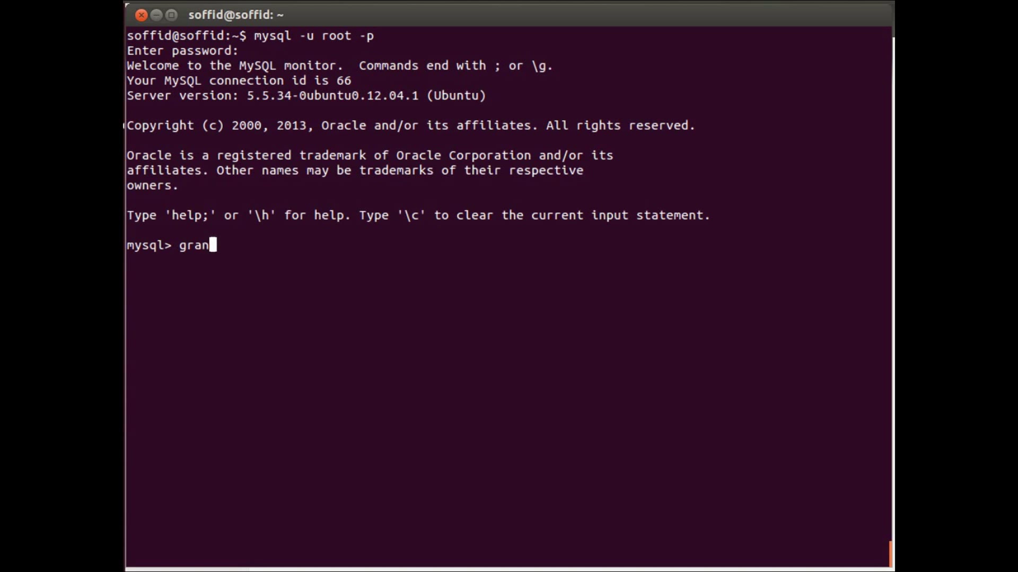
pyautogui.write('t all')
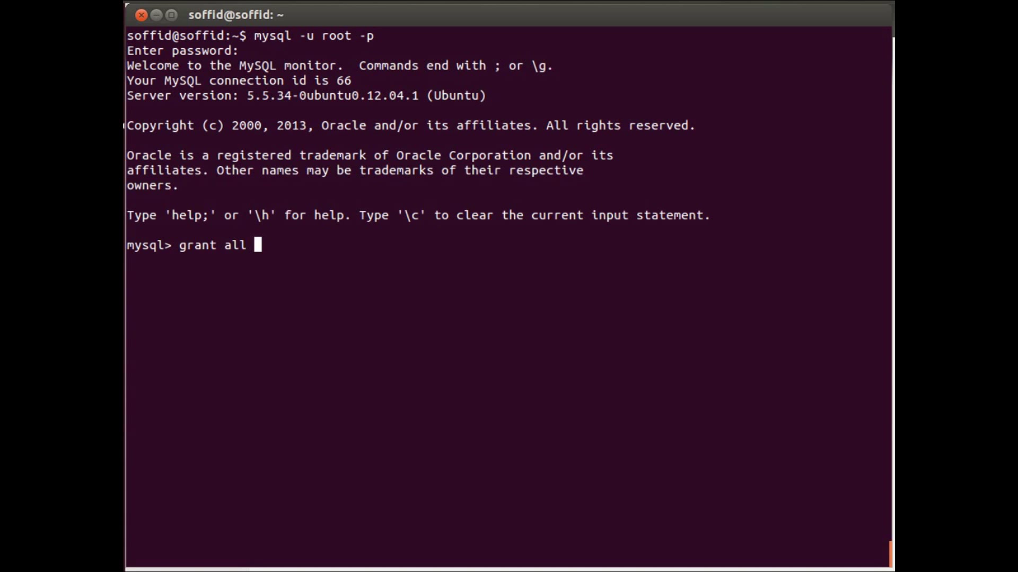
pyautogui.write('privileges on')
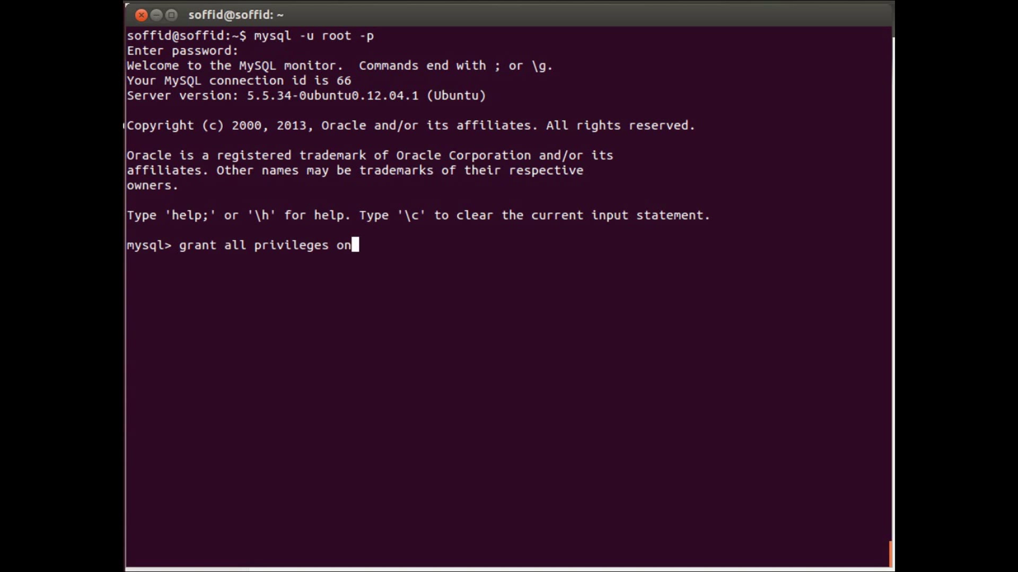
pyautogui.write('*.*')
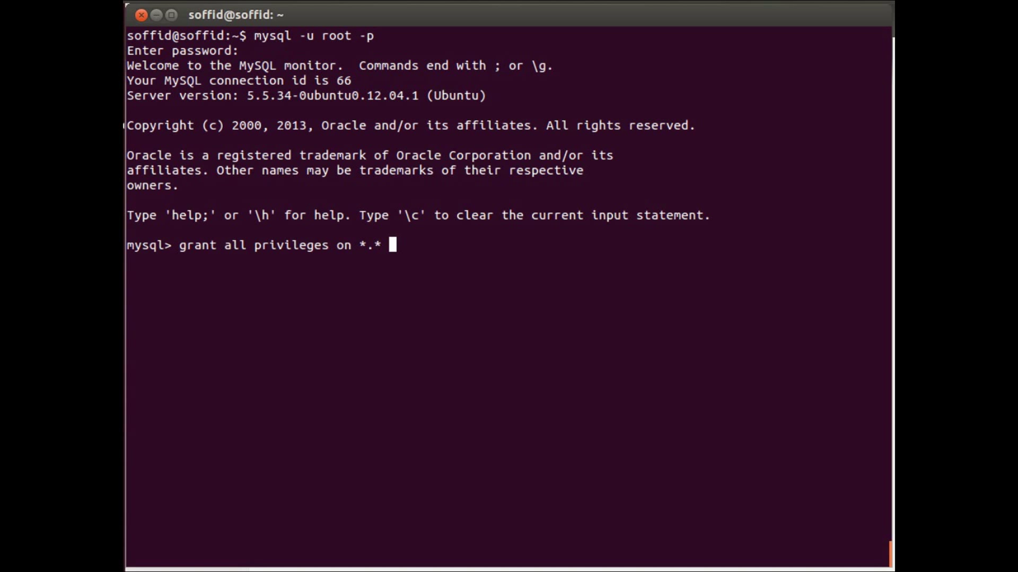
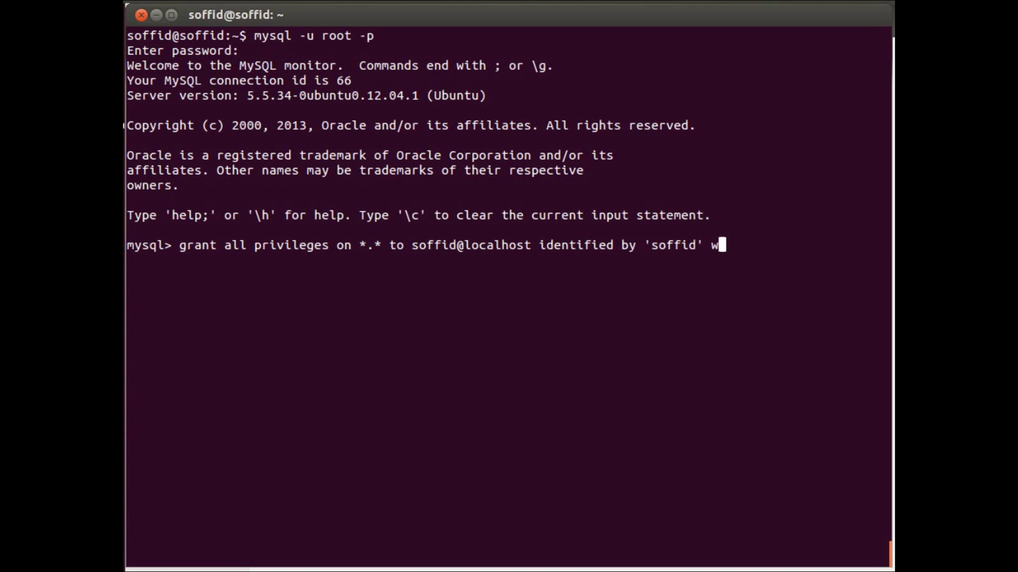
pyautogui.write('ith g')
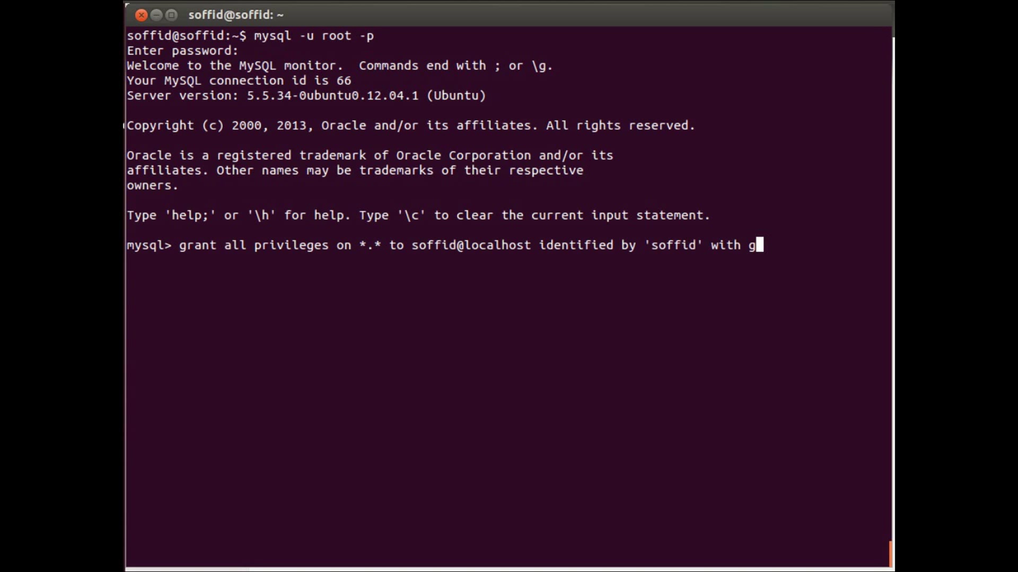
pyautogui.write('rant option;')
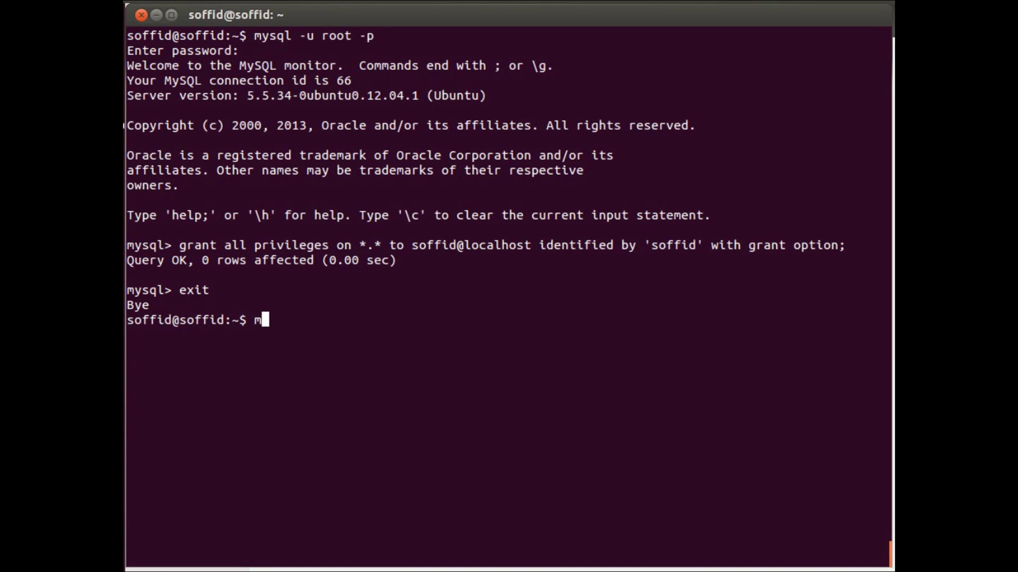
# Log into MySQL as the new soffid user to verify access, then exit back to the shell
pyautogui.write('ysql -u s')
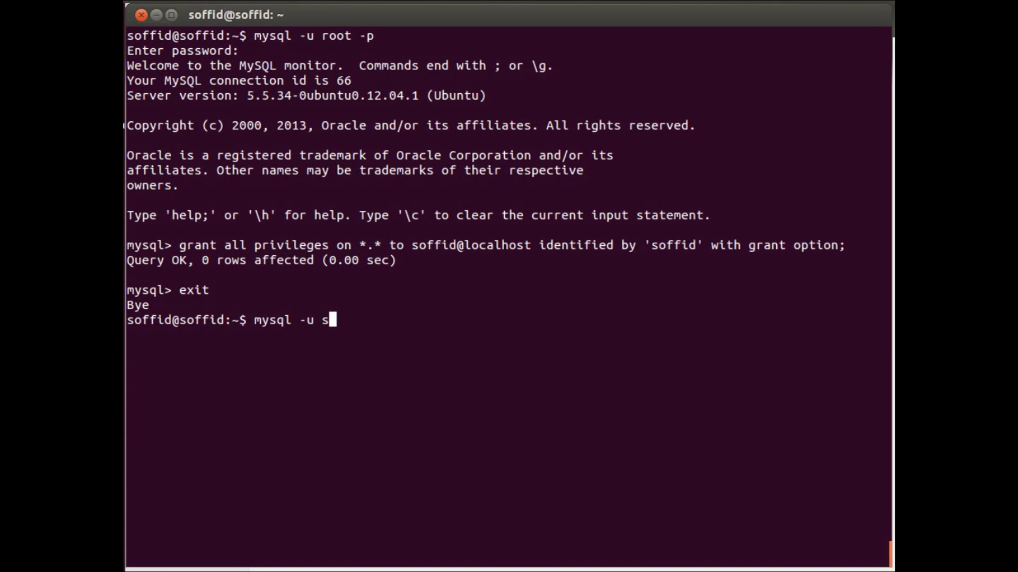
pyautogui.write('offid -')
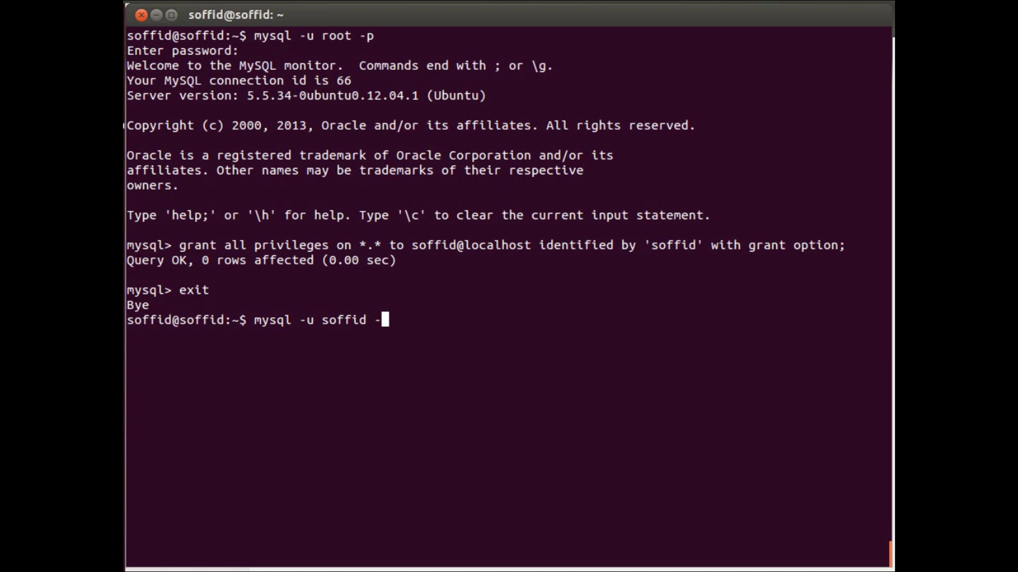
pyautogui.press('Return')
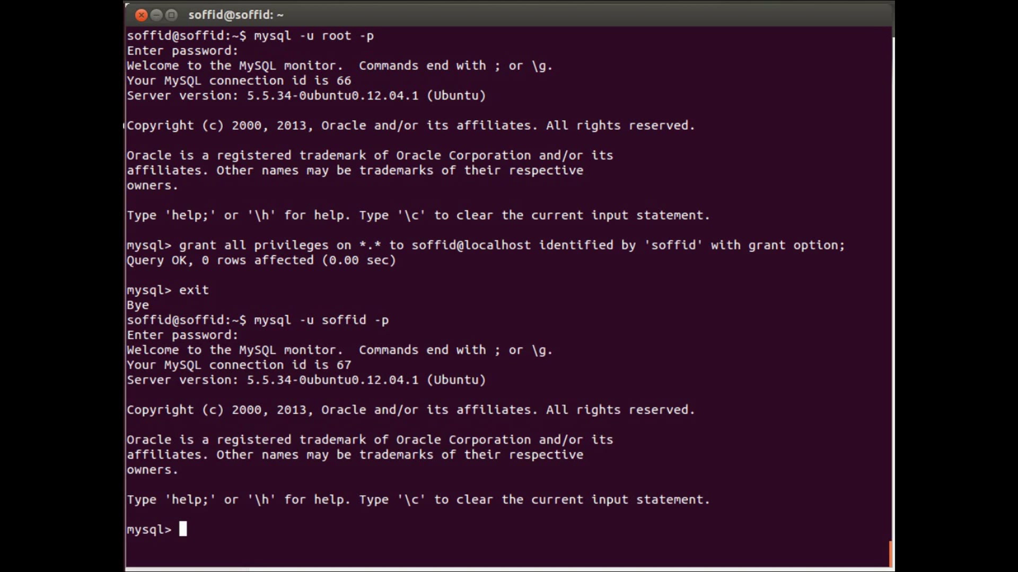
pyautogui.write('exit')
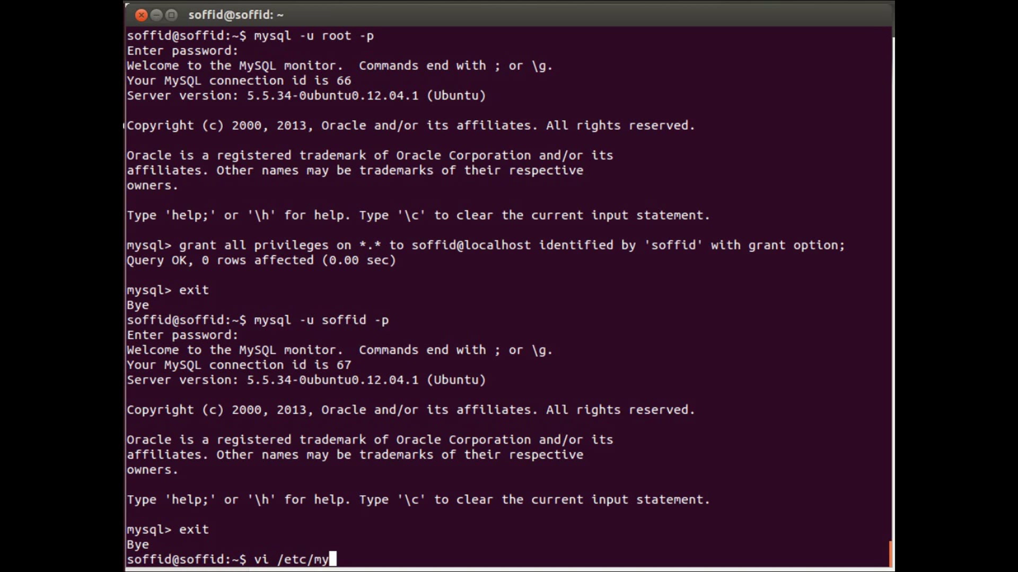
# Review /etc/mysql/my.cnf in vi down to max_allowed_packet 128M and quit
pyautogui.write('sql/my.cnf')
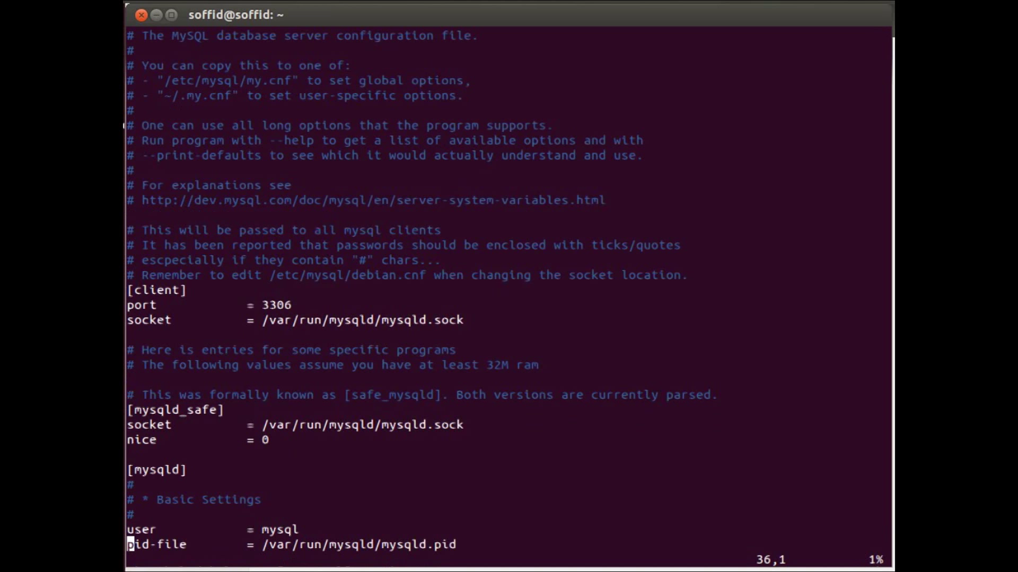
pyautogui.scroll(-3)
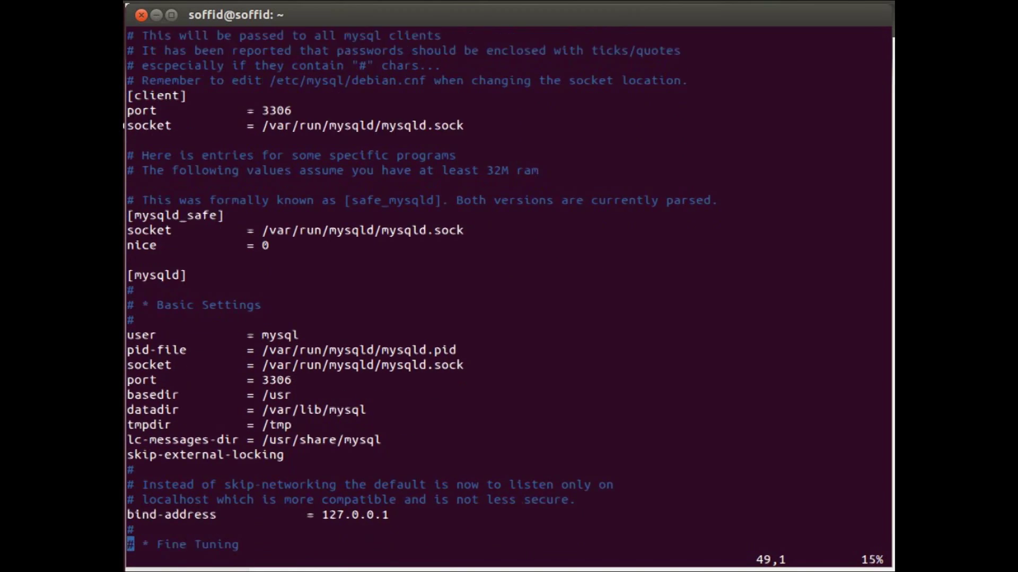
pyautogui.scroll(-3)
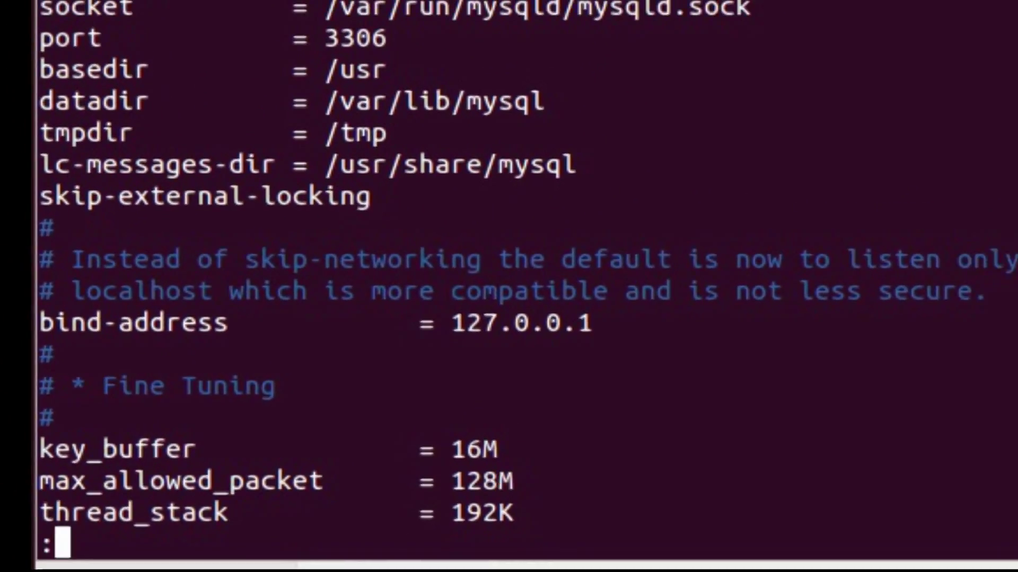
pyautogui.write('q')
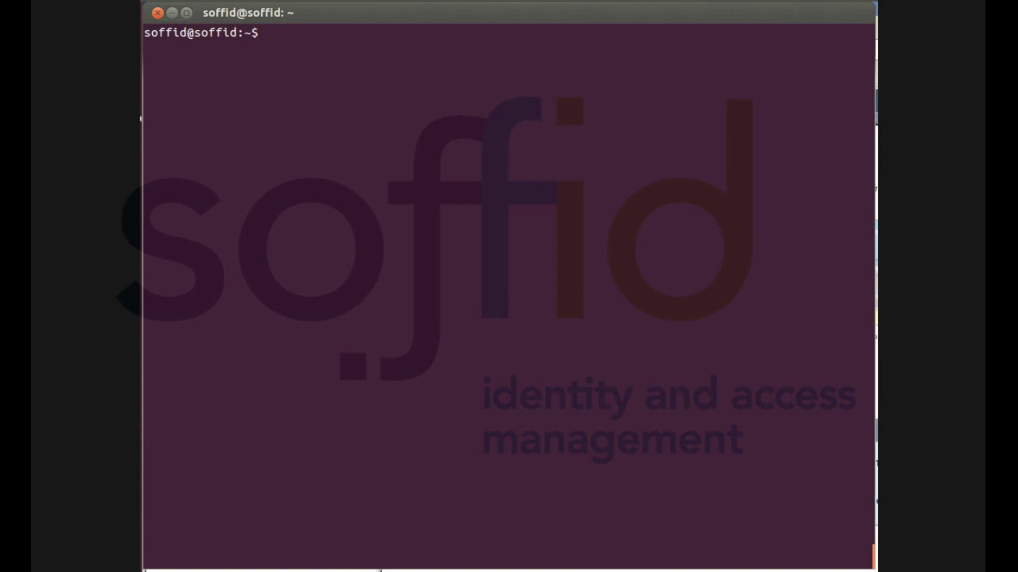
# Launch sudo ./Console_installer-1.3.0-OPEN.sh from the soffid_software folder
pyautogui.write('cd soffid_software/')
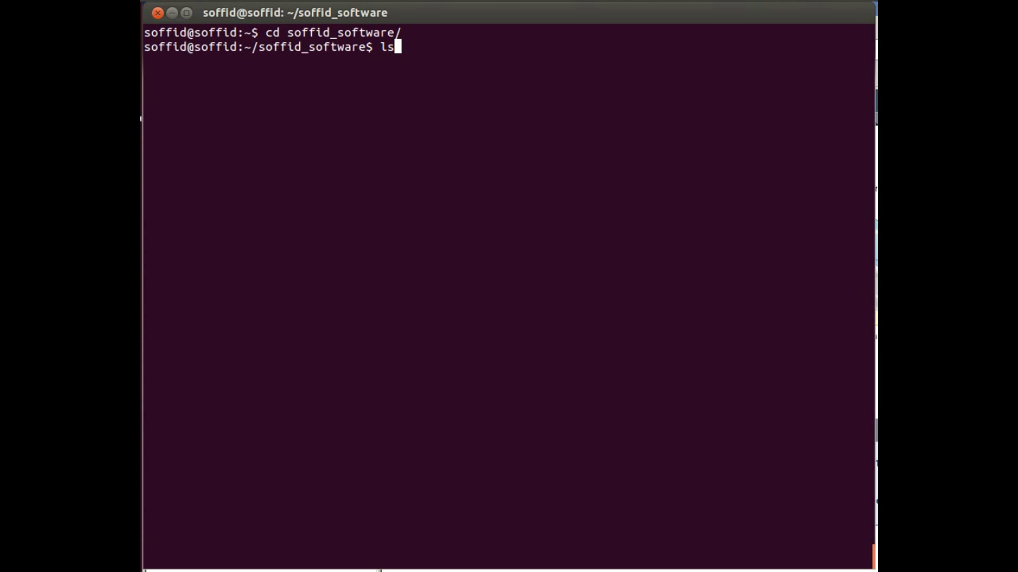
pyautogui.write('sudo ./C')
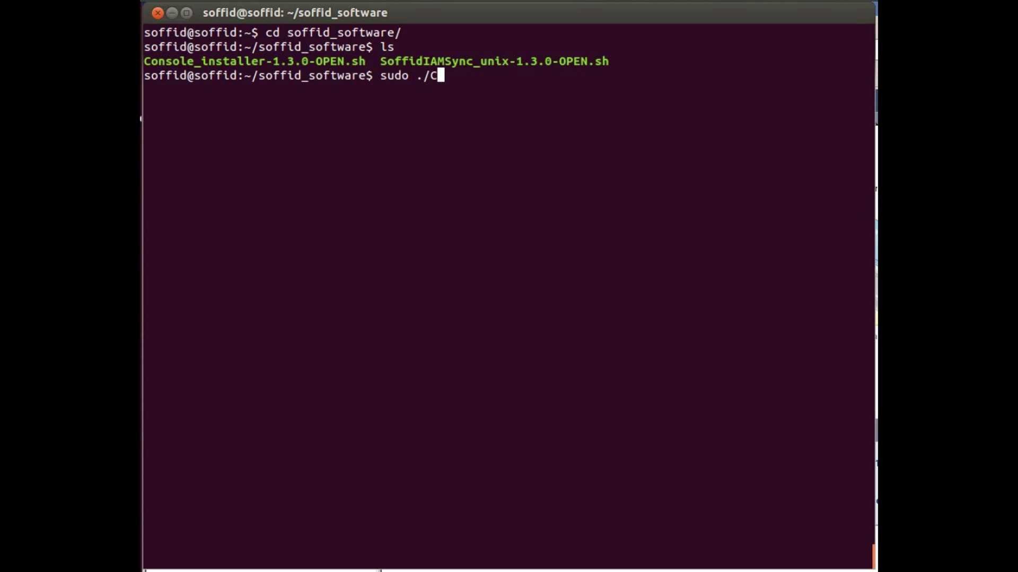
pyautogui.write('onsole_installer-1.3.0-OPEN.sh')
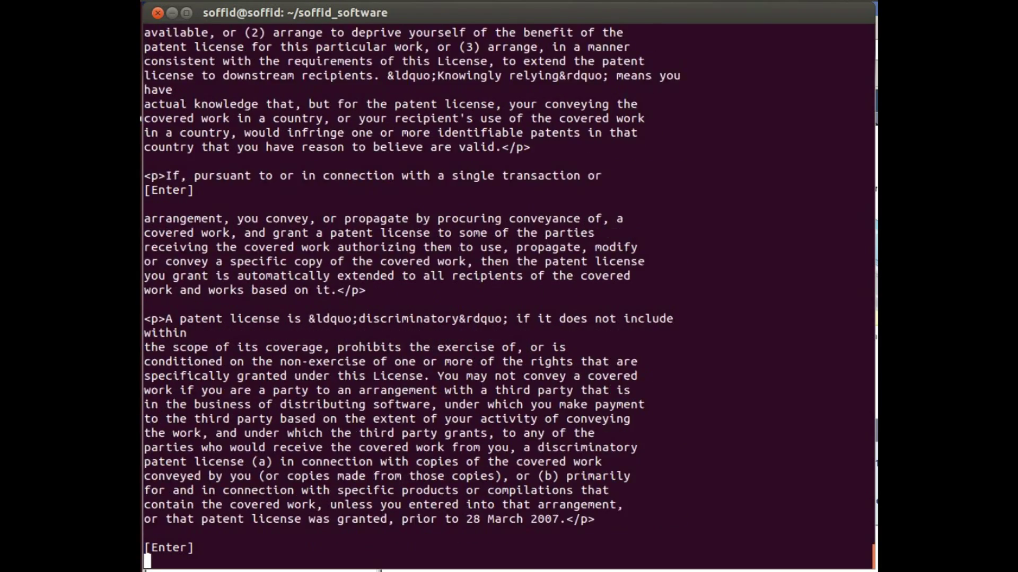
# Accept the licence, choose MySQL (1) and set the soffid iam-console install location
pyautogui.press('enter')
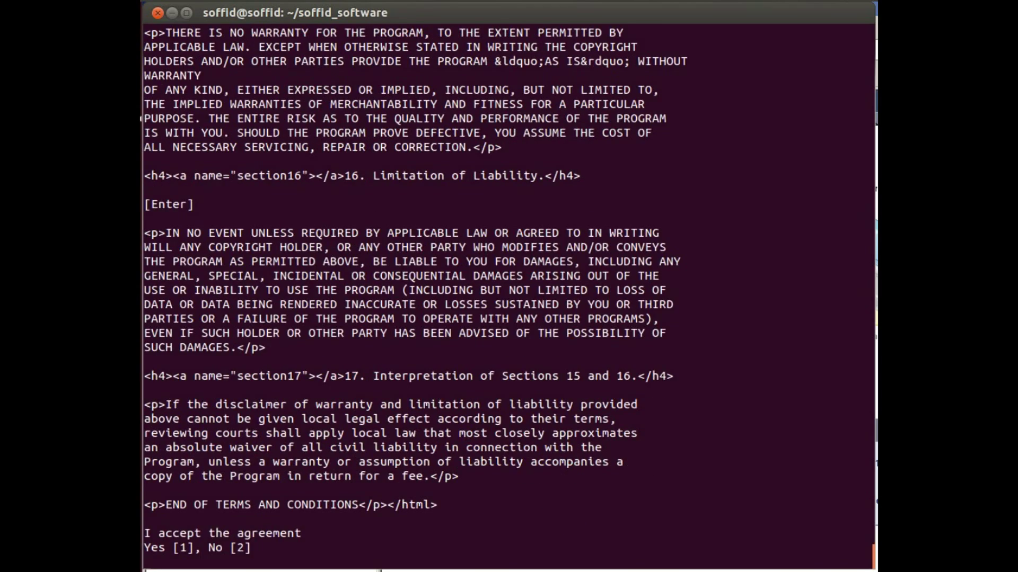
pyautogui.write('1')
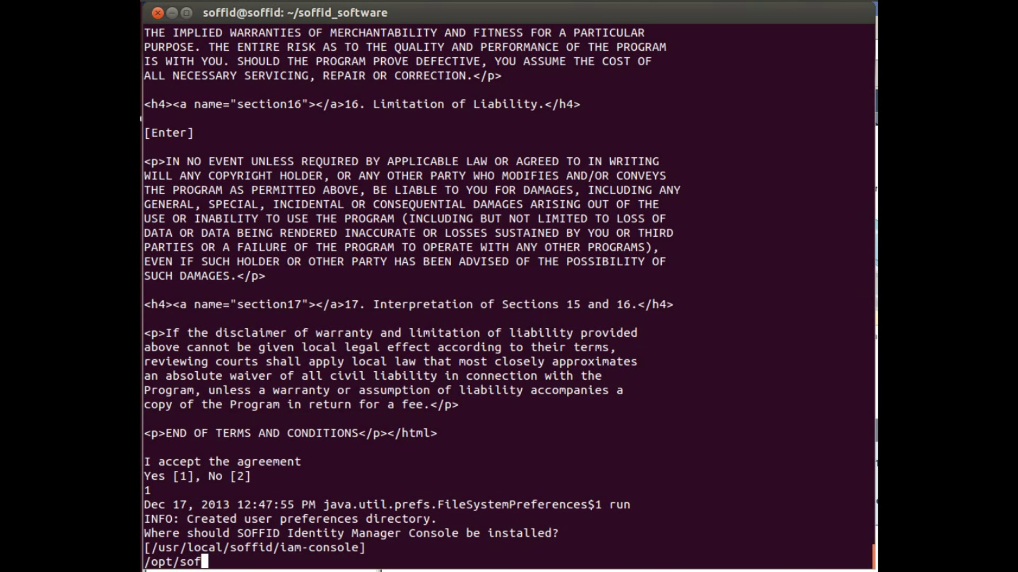
pyautogui.write('fid')
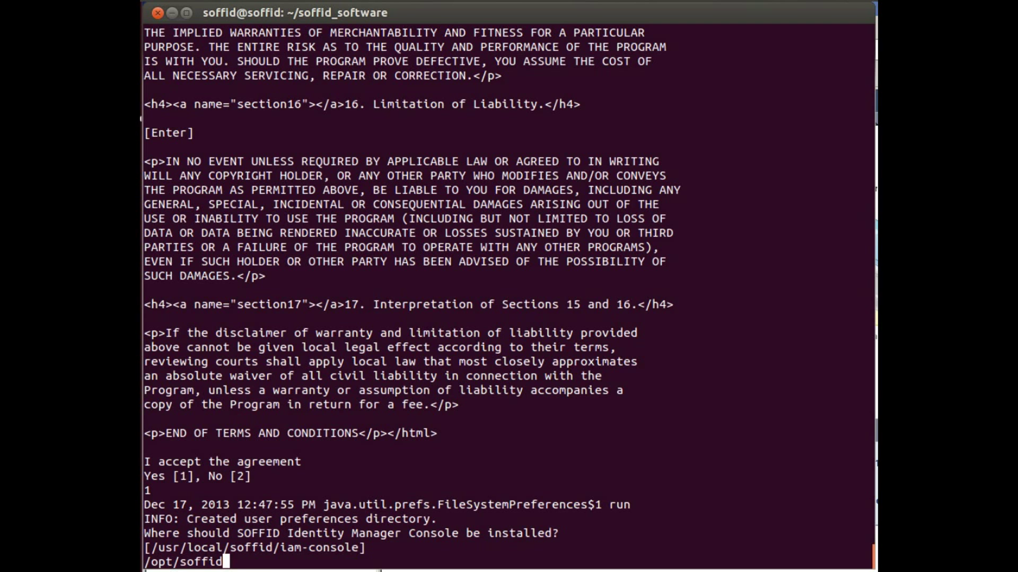
pyautogui.write('iam-console')
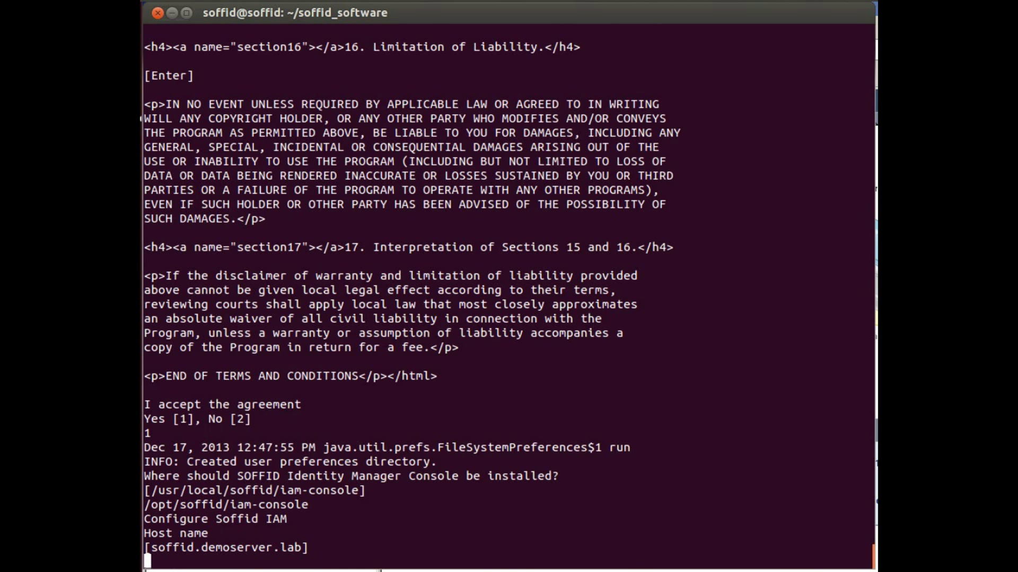
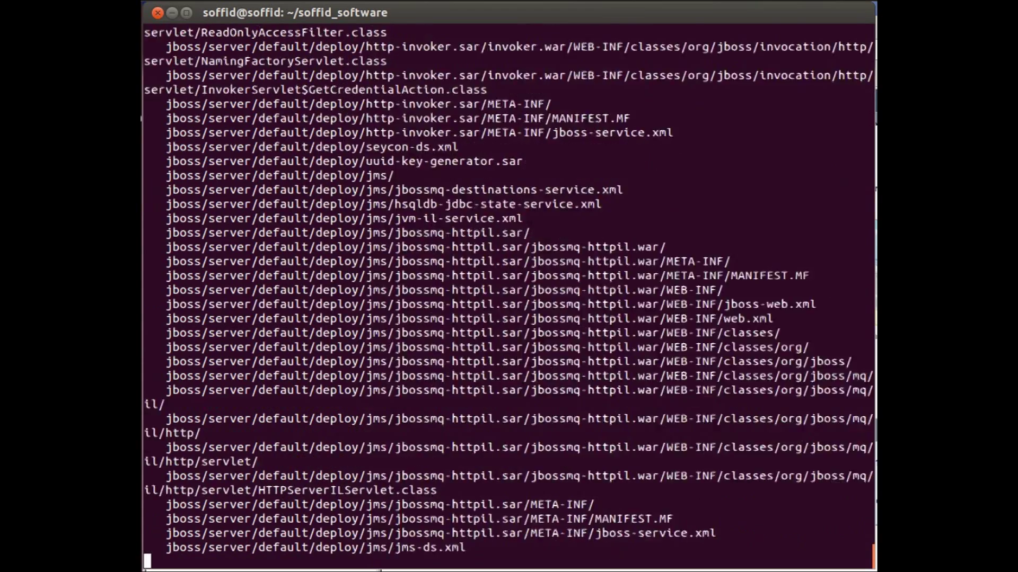
# Set database owner soffid, host demoserver.lab and schema passwords until installation completes
pyautogui.scroll(-3)
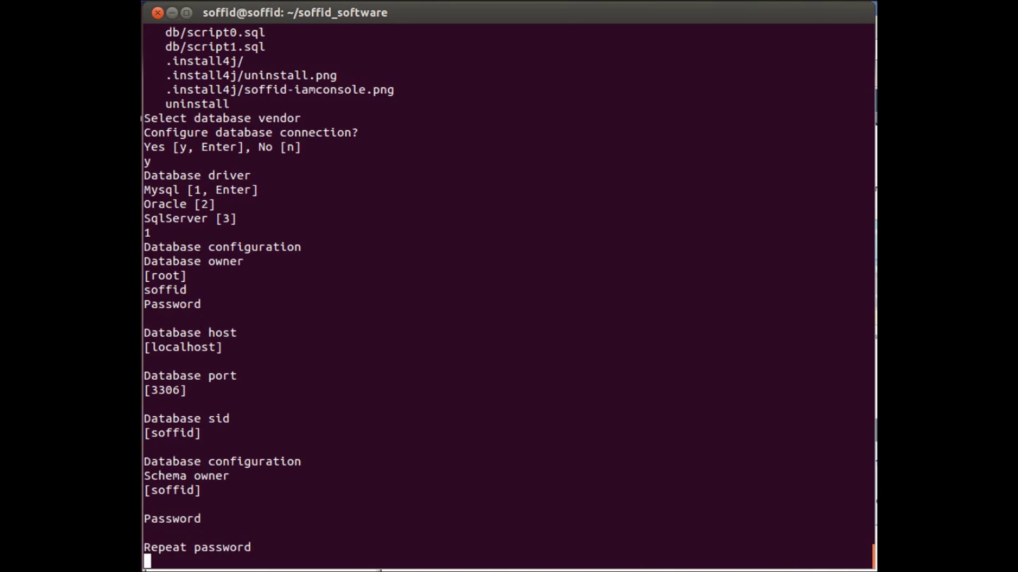
pyautogui.press('Enter')
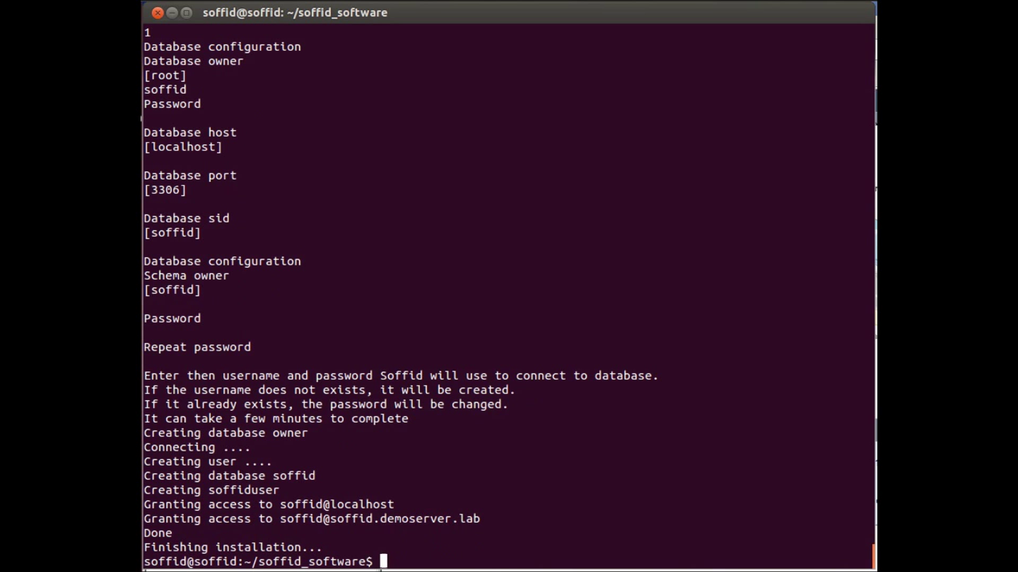
# Start the service with sudo service soffid-iamconsole start
pyautogui.write('sudo')
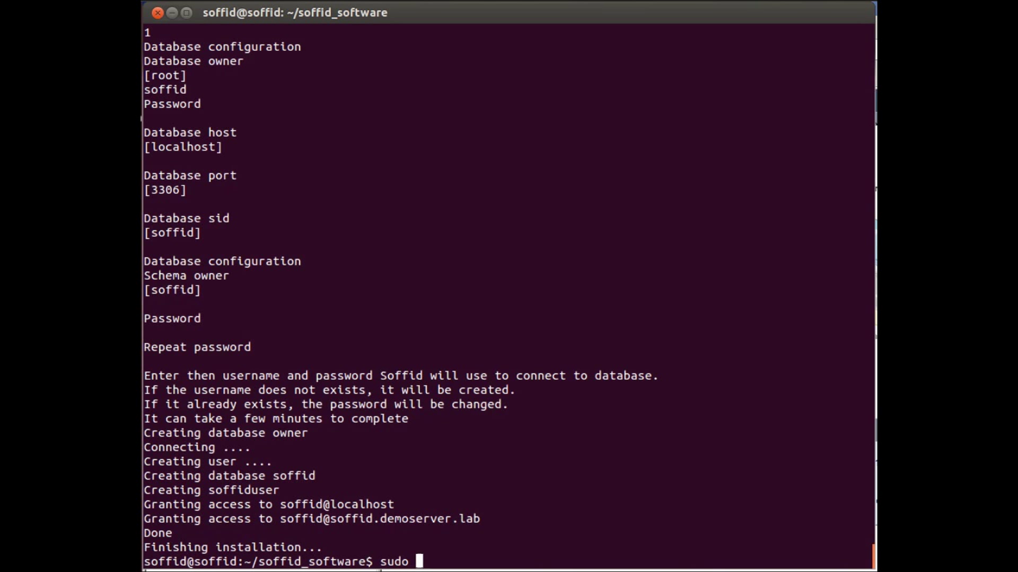
pyautogui.write('service so')
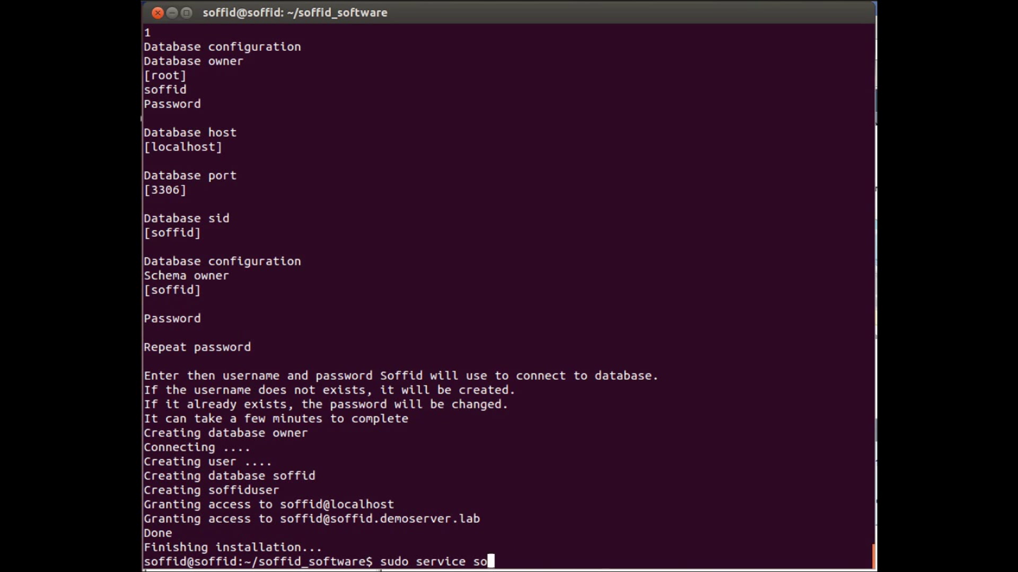
pyautogui.write('ffid-iamconsole start')
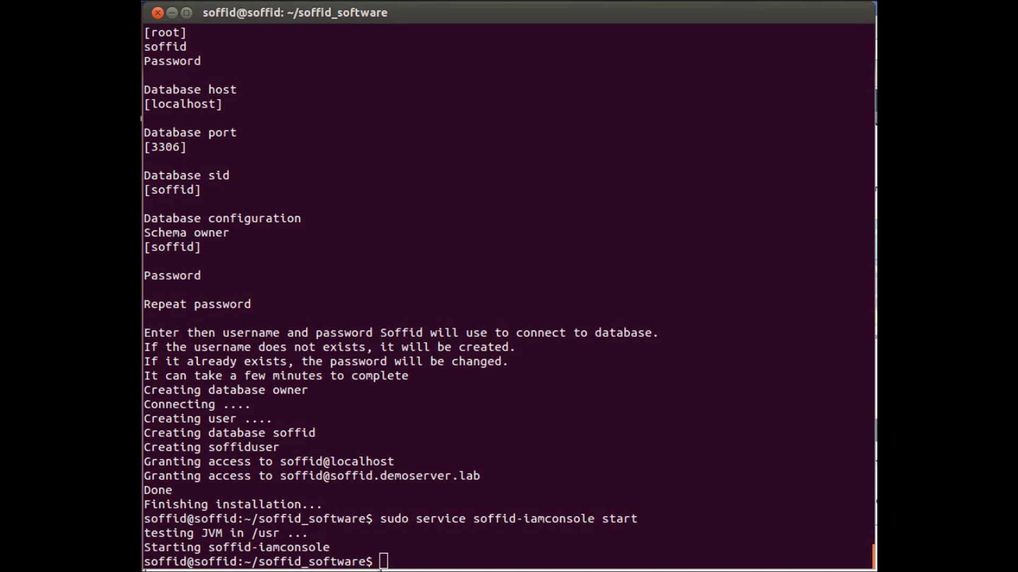
# Browse to soffid.demoserver.lab:8080 and submit the admin login to the IAM console
pyautogui.write('soffid.demo')
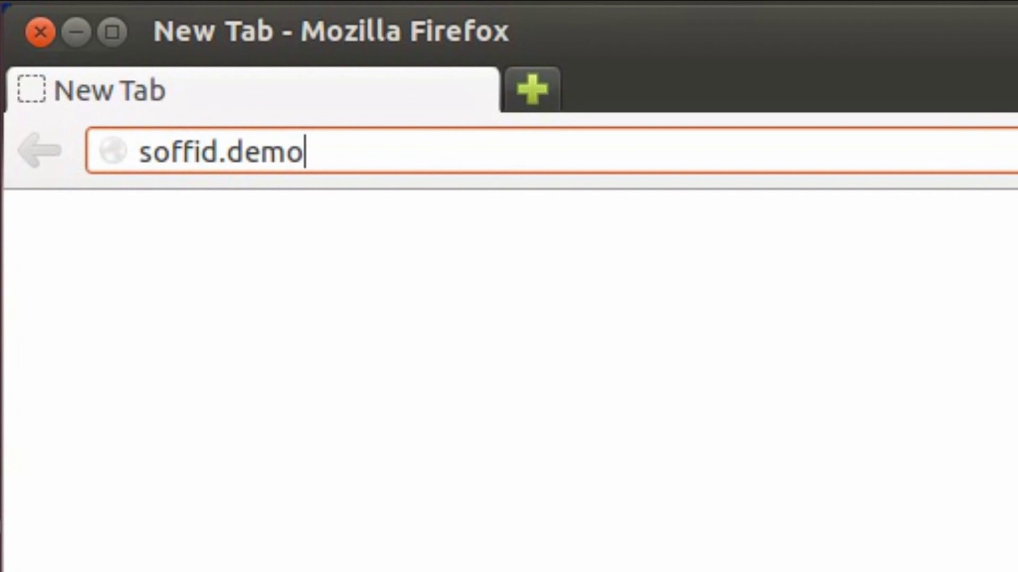
pyautogui.write('server.lab:8080')
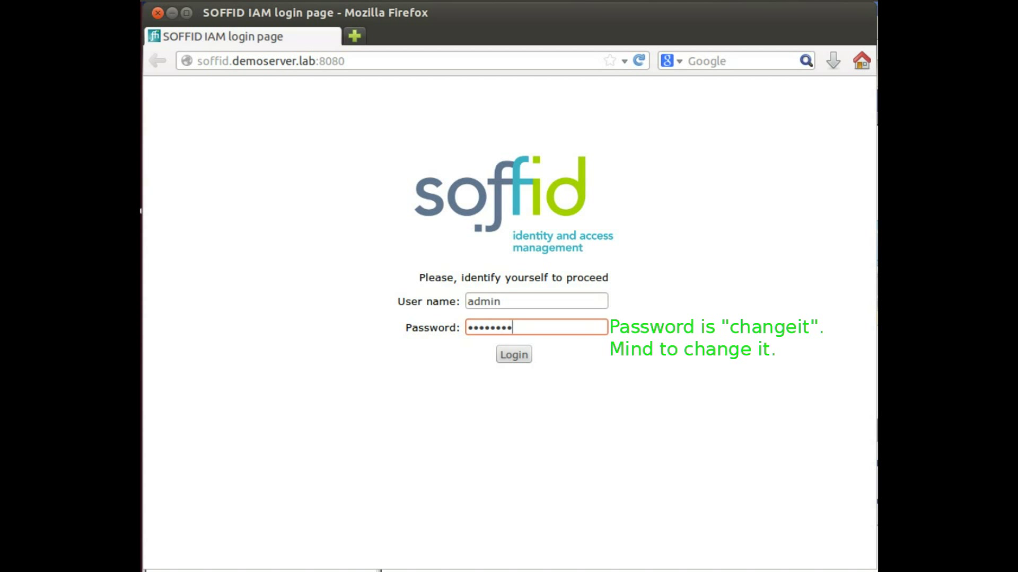
pyautogui.click(513, 354)
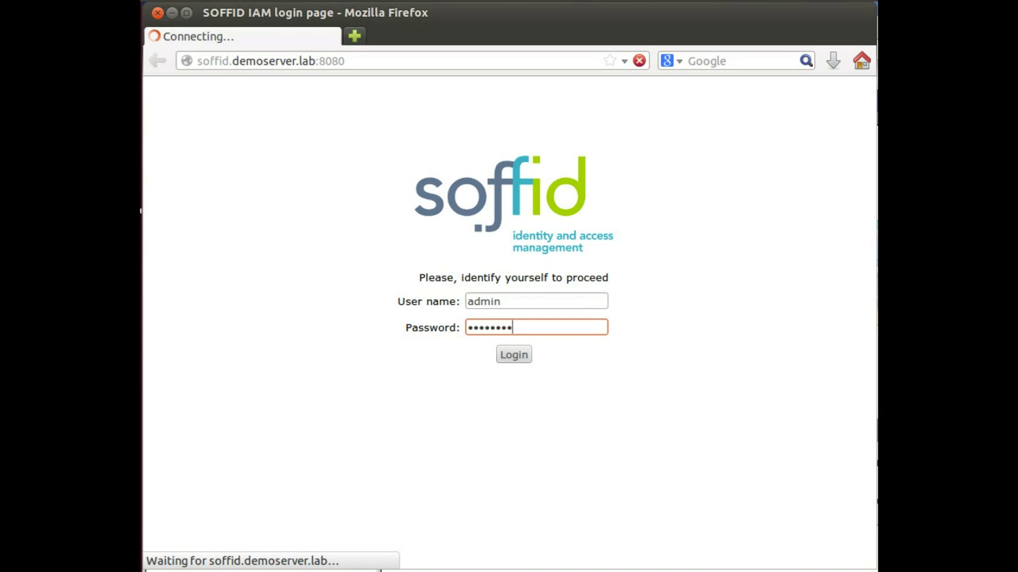
pyautogui.click(514, 354)
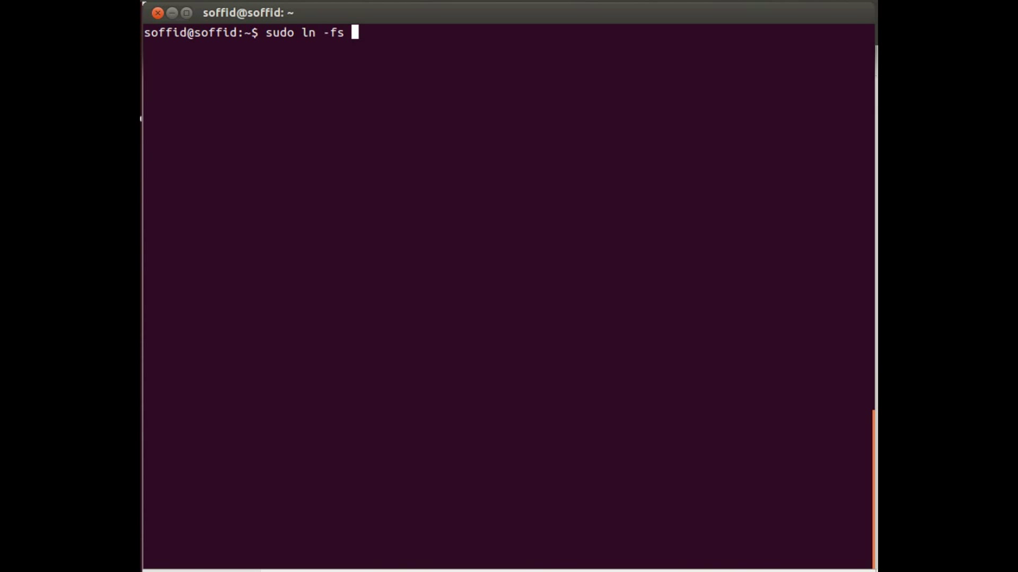
# Symlink /opt/soffid/iam-console/jboss/bin/soffid-iamconsole into /etc/init.d/soffid-iamconsole
pyautogui.write('/opt/soffid/')
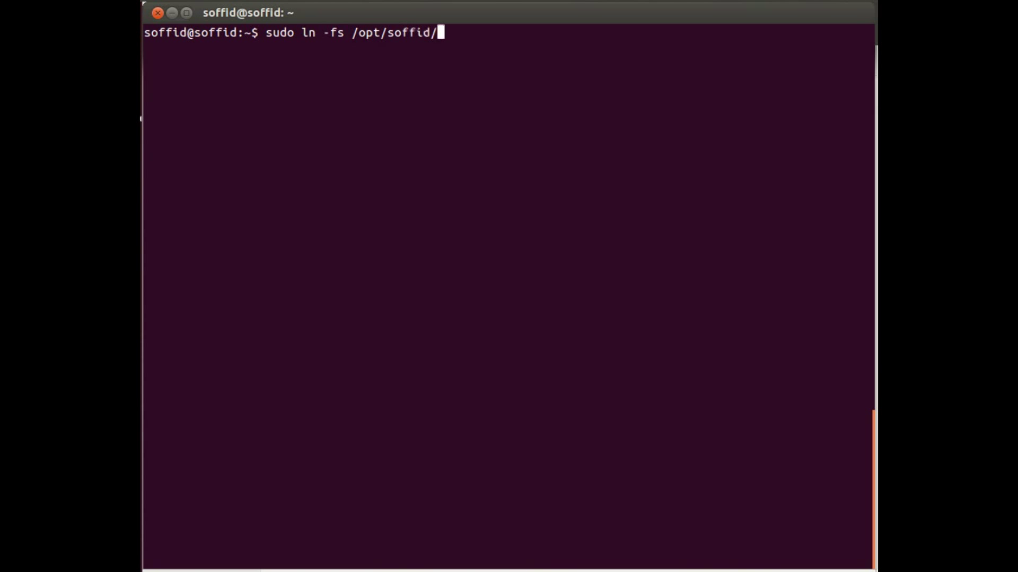
pyautogui.write('iam-console/jboss/bin/soffid-iamconsole')
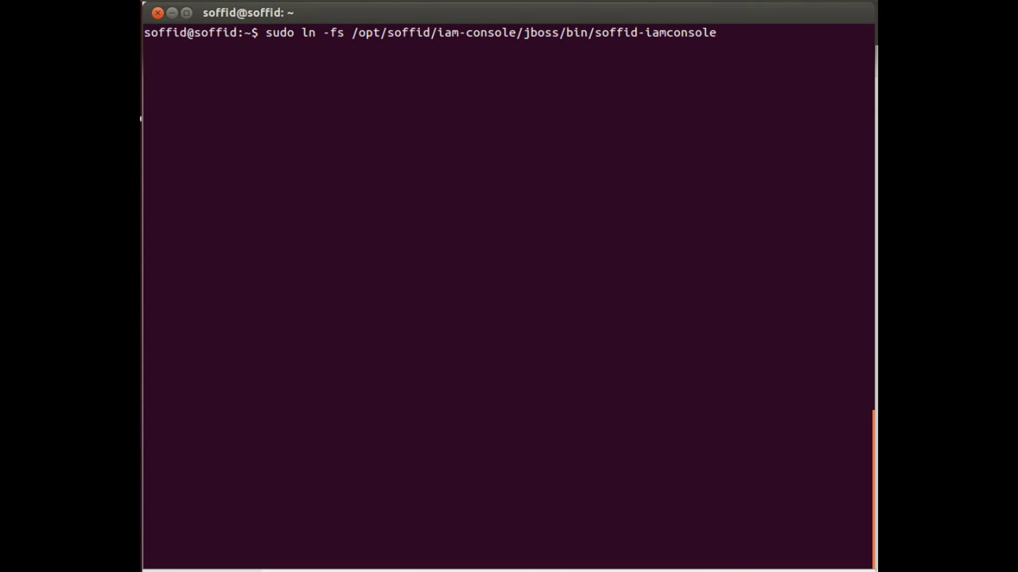
pyautogui.write('/etc/init')
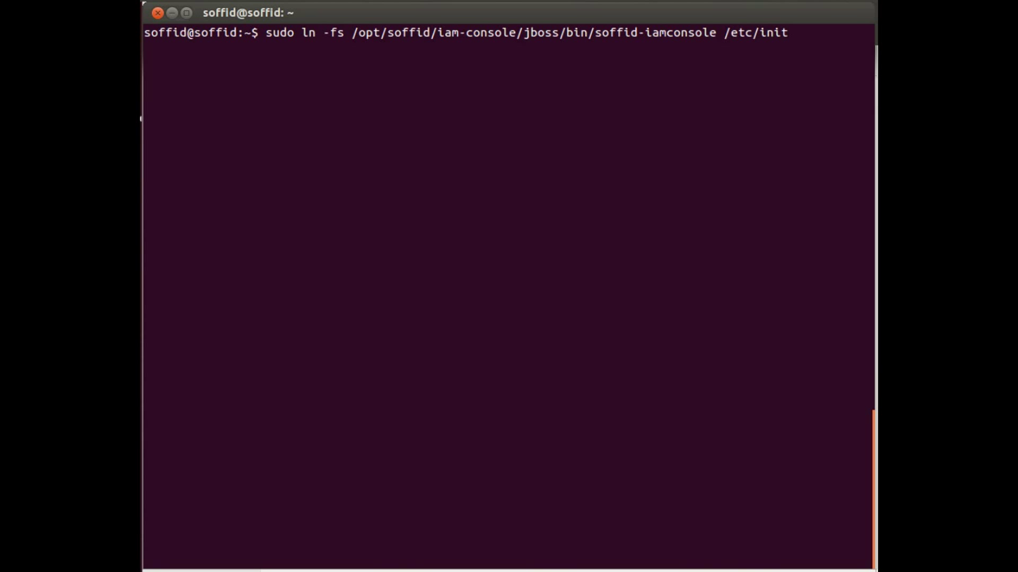
pyautogui.write('.d/soffid-iamco')
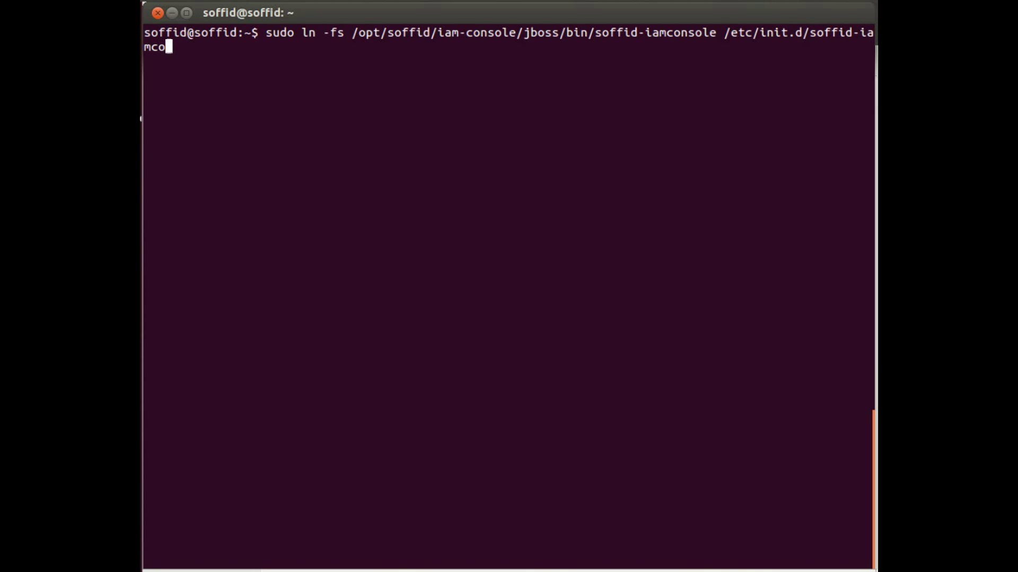
pyautogui.write('nsole')
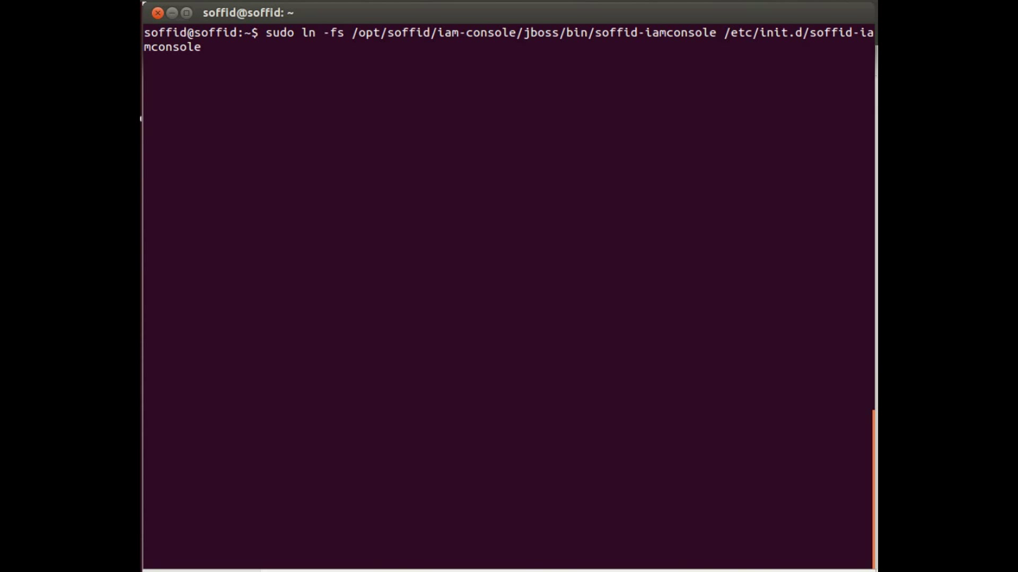
# Symlink the init.d script as /etc/rc2.d/S98soffid-iamconsole for startup
pyautogui.write('sudo ln -fs /')
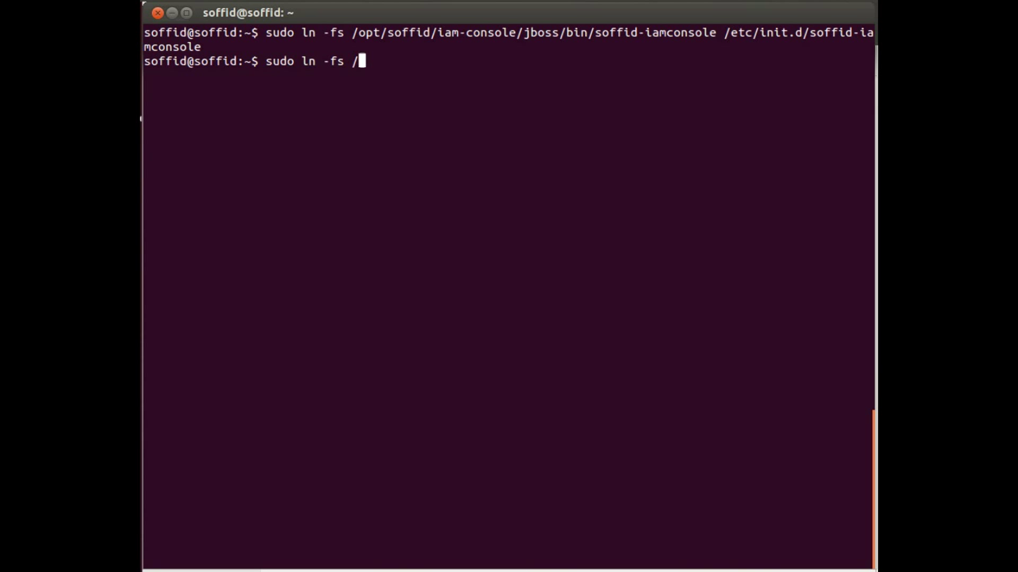
pyautogui.write('etc/initd')
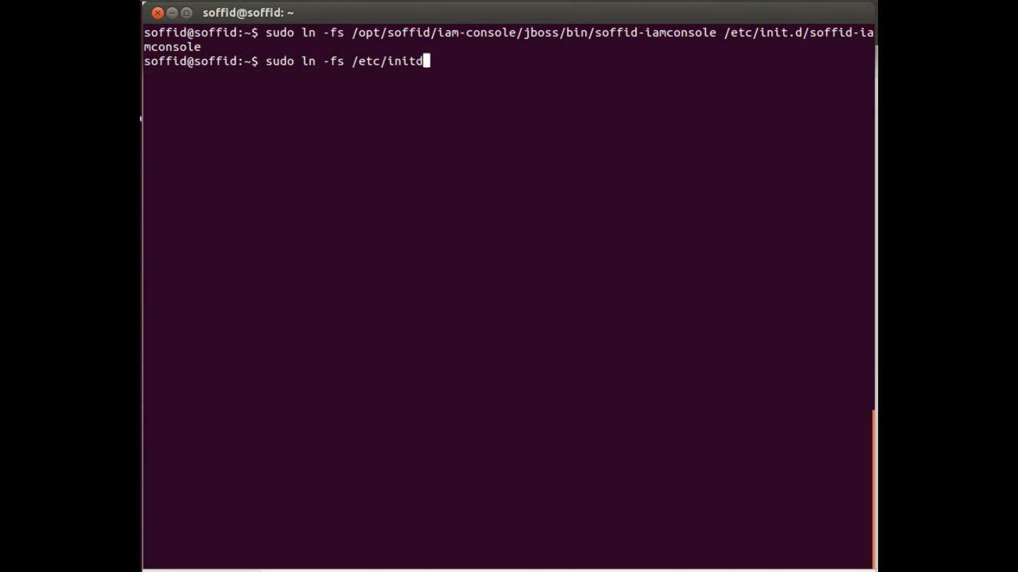
pyautogui.write('.d/soffid-iamconsole /e')
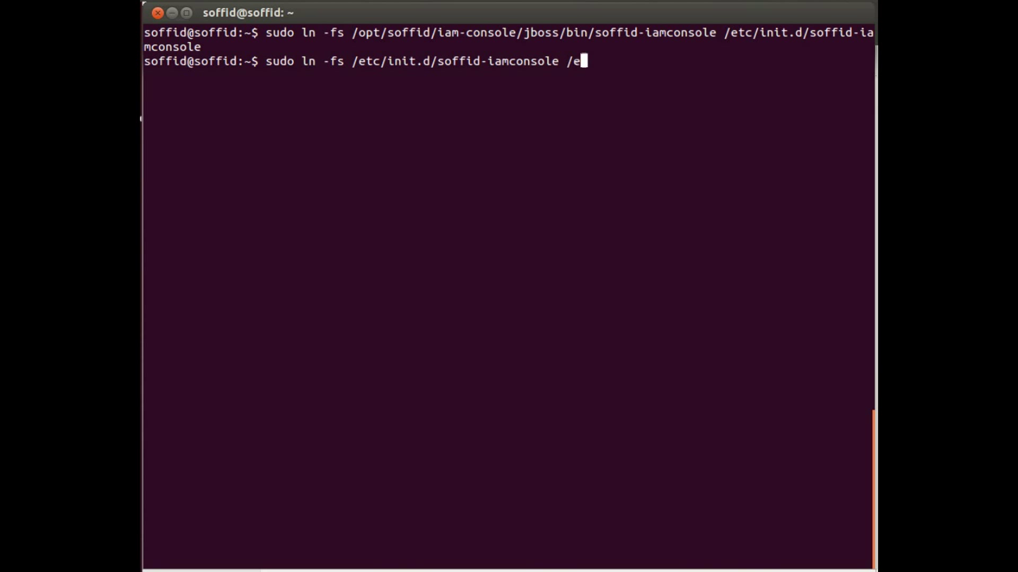
pyautogui.write('tc/rc2.d/')
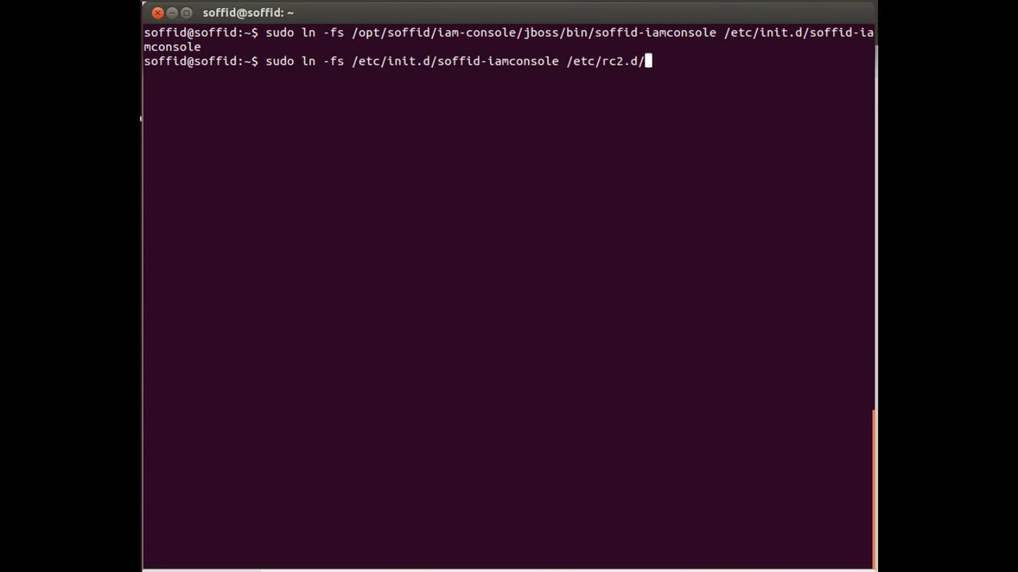
pyautogui.write('S98')
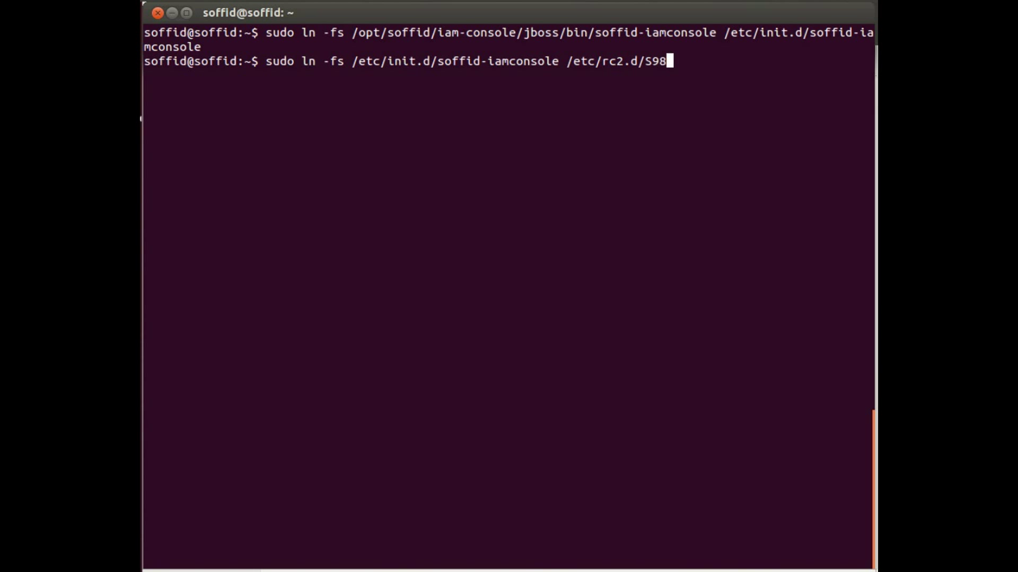
pyautogui.write('soffid-iamconsole')
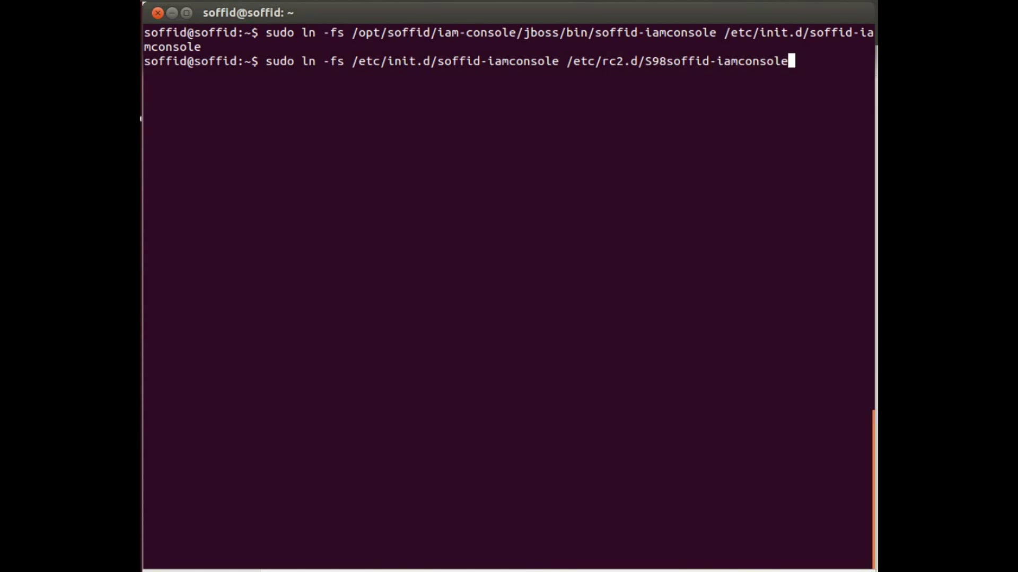
# Symlink the init.d script as /etc/rc2.d/K10soffid-iamconsole for shutdown
pyautogui.write('sudo ln -fs /etc/ini')
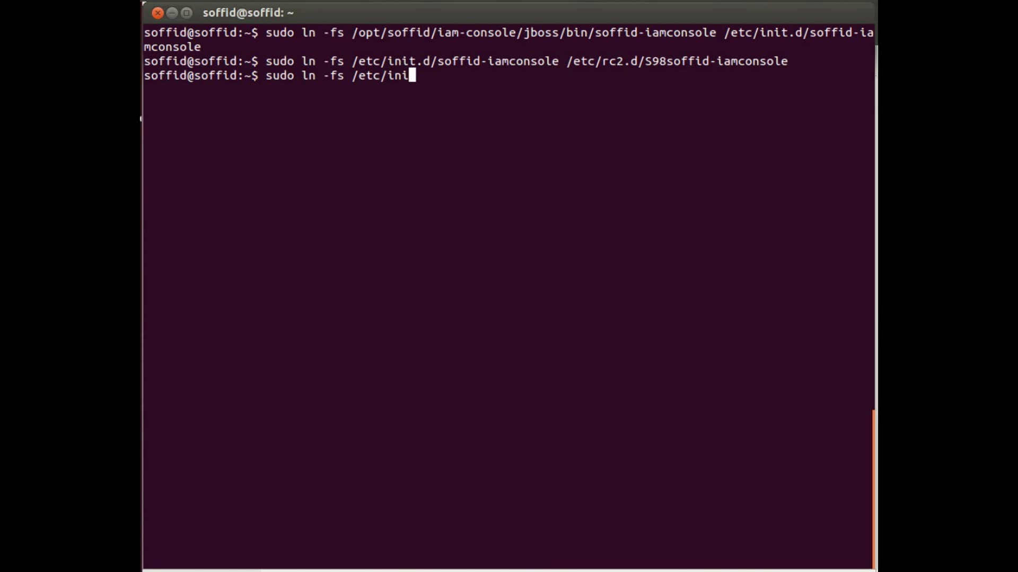
pyautogui.write('t.d/')
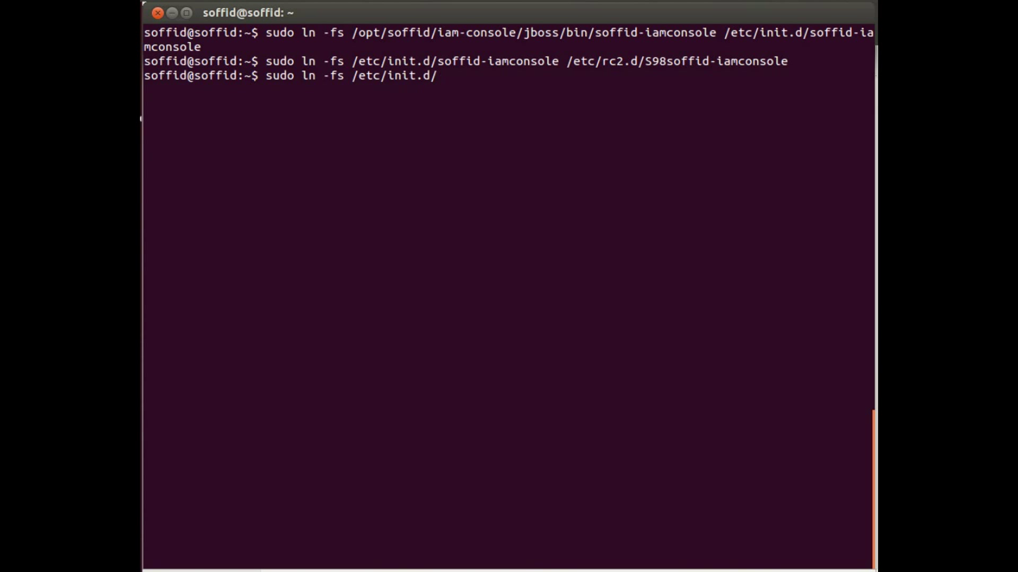
pyautogui.write('soffid-iamconsole /etc/r')
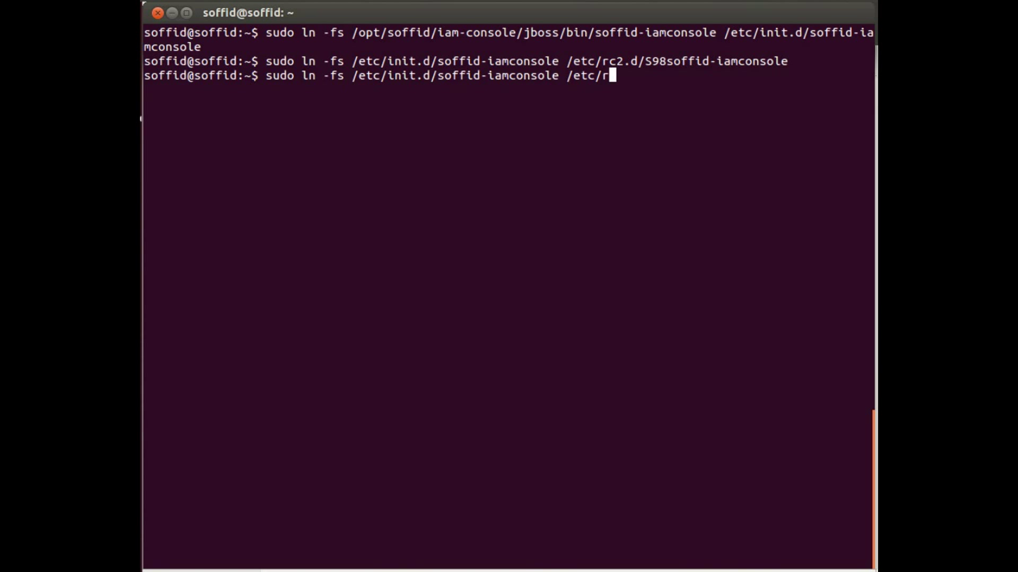
pyautogui.write('c2.d/K')
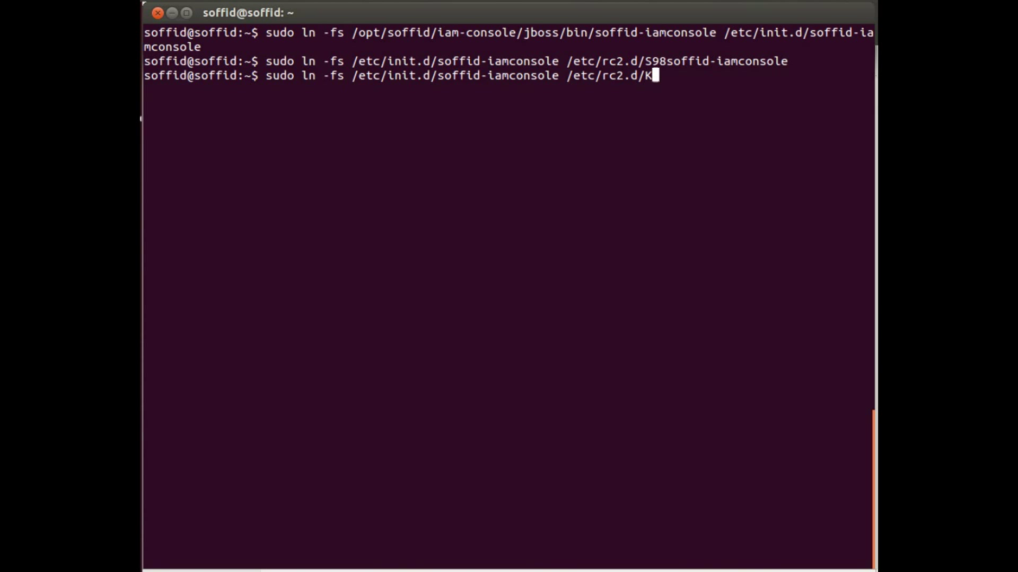
pyautogui.write('10soffid-iamconsole')
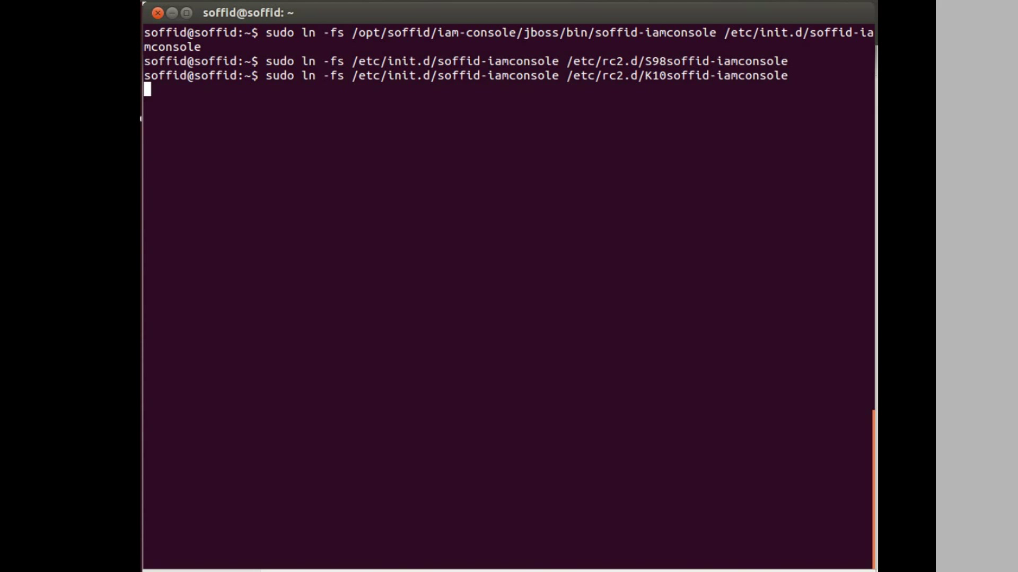